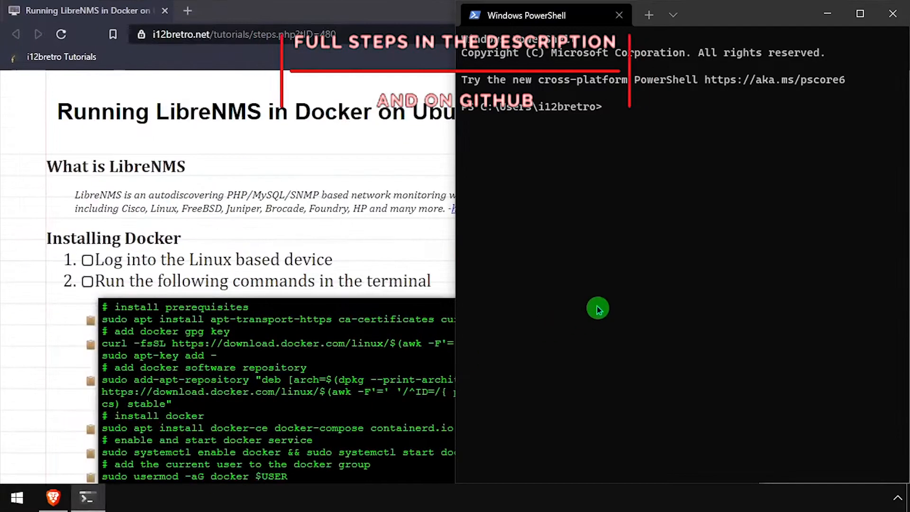
text(ssh i12bretro@10.10.27.11)
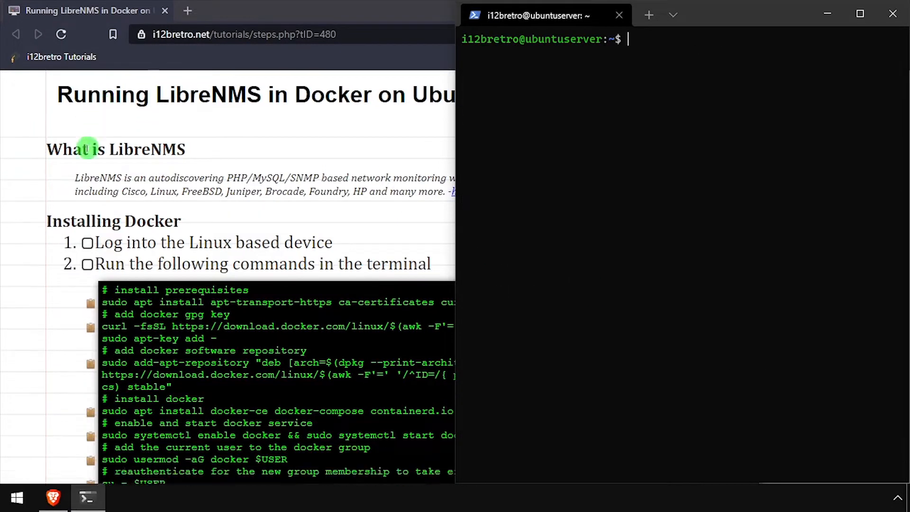
- Run the pasted Docker and docker-compose install commands, then reauthenticate with su - $USER
scroll(down, 3)
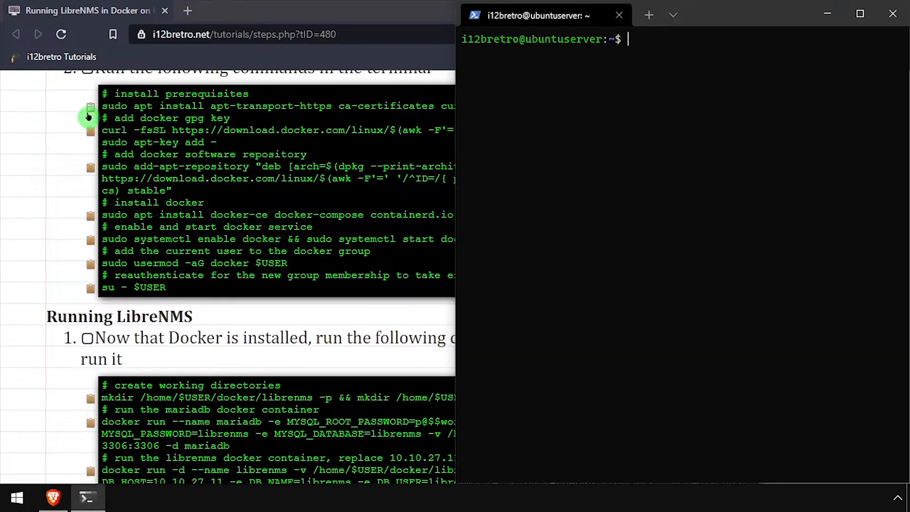
key(Return)
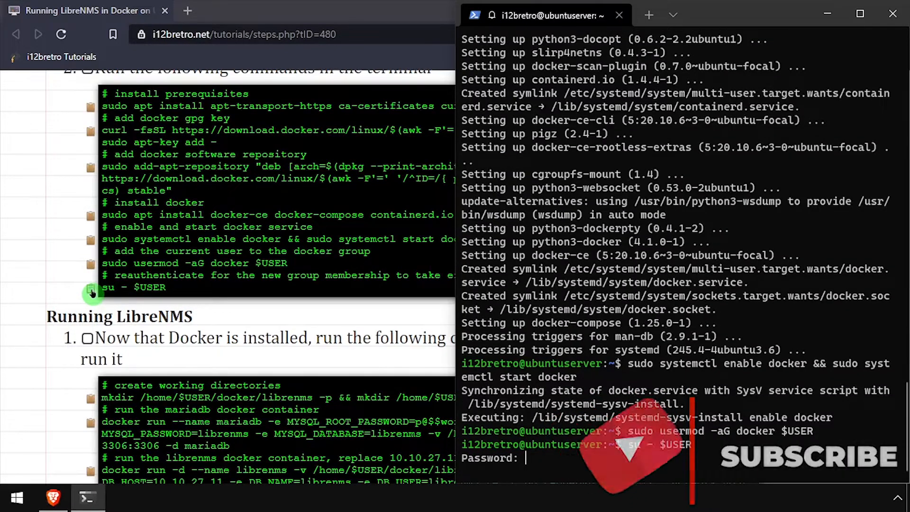
text(cl)
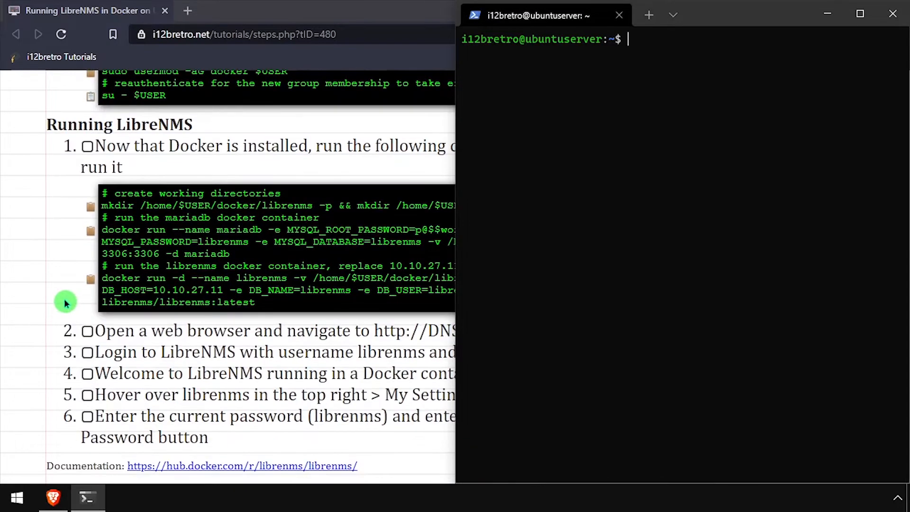
mouse_move(92, 206)
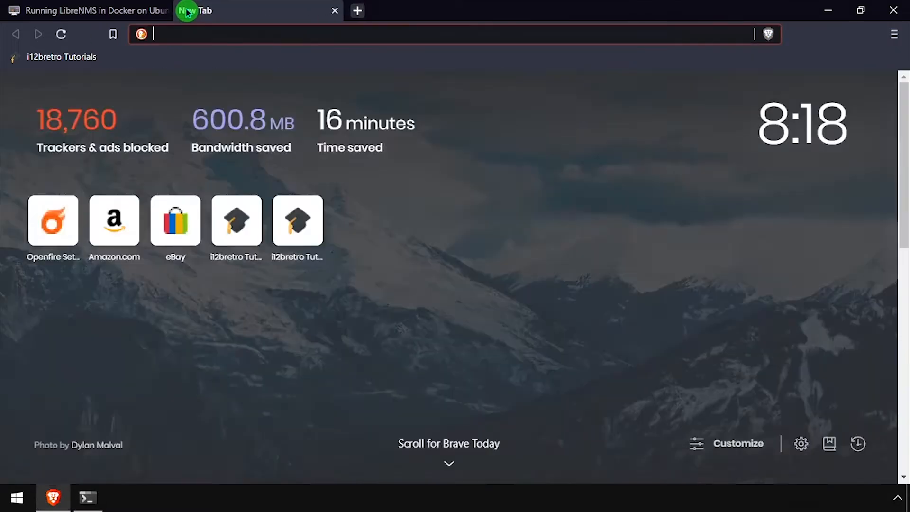
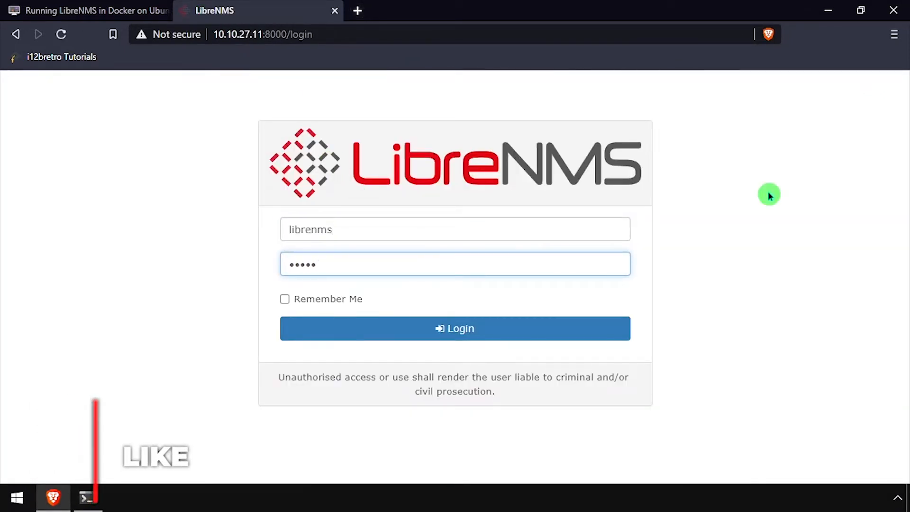
click(454, 328)
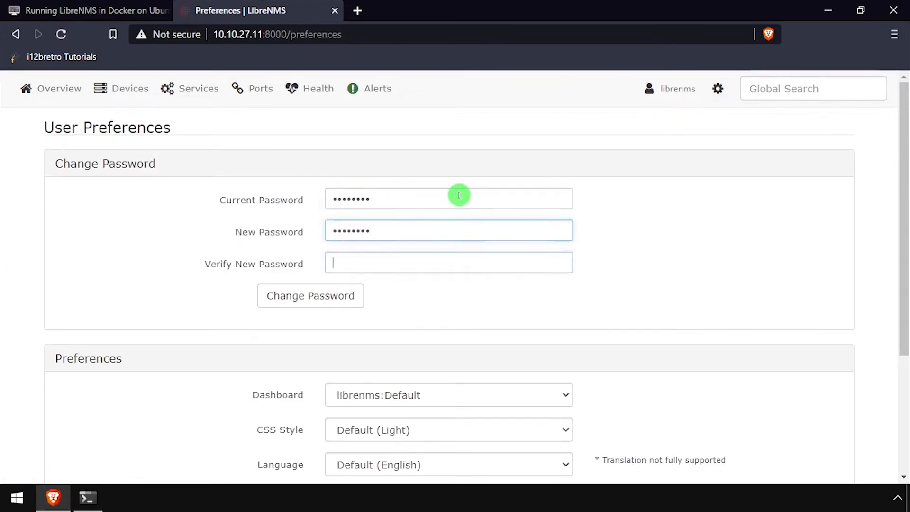
- Submit the new account password via Change Password in User Preferences
click(310, 296)
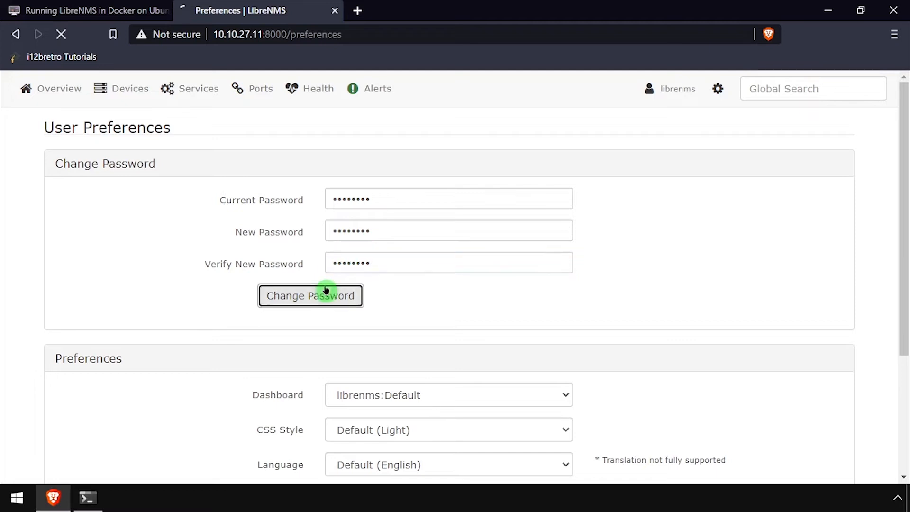
click(310, 296)
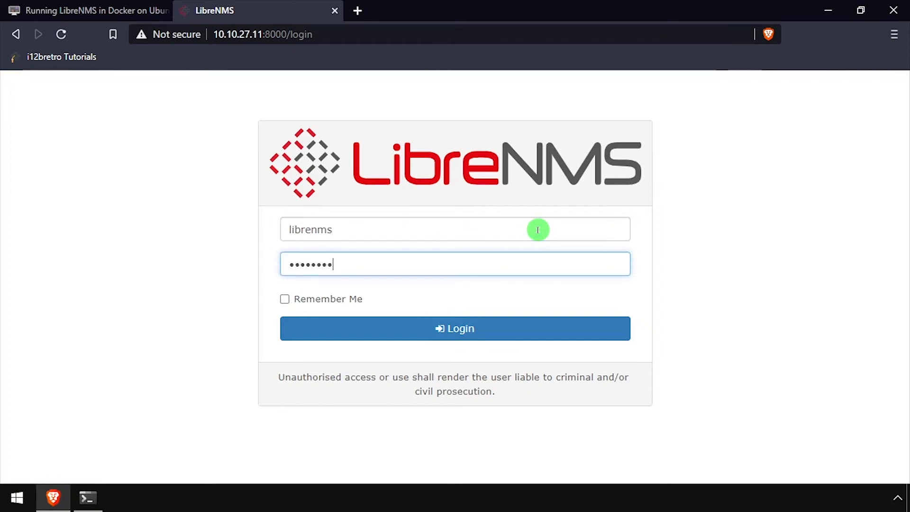
- Log in with the new password to reach the Overview dashboard
click(453, 329)
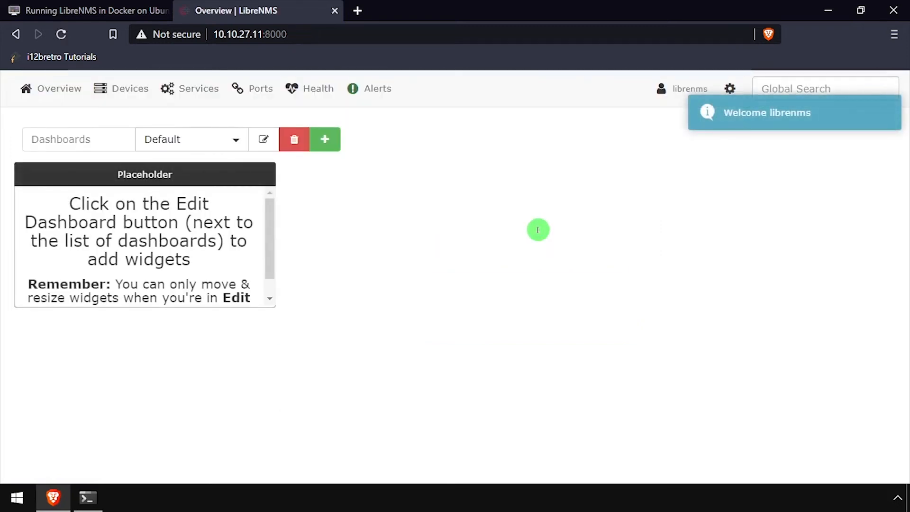